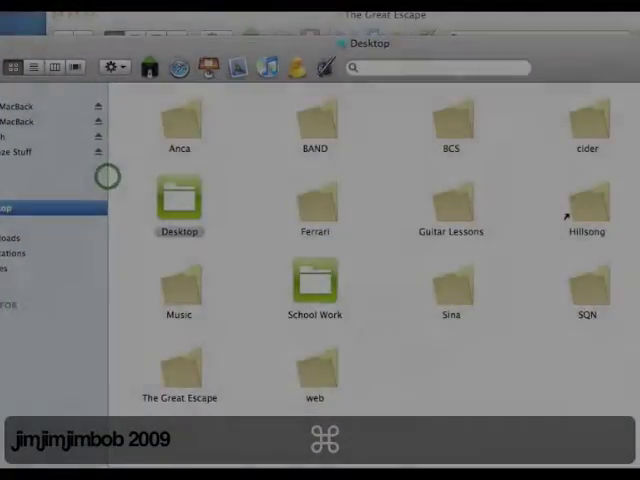
- Show the wrapper's package contents from Finder to reach version.txt
right_click(256, 84)
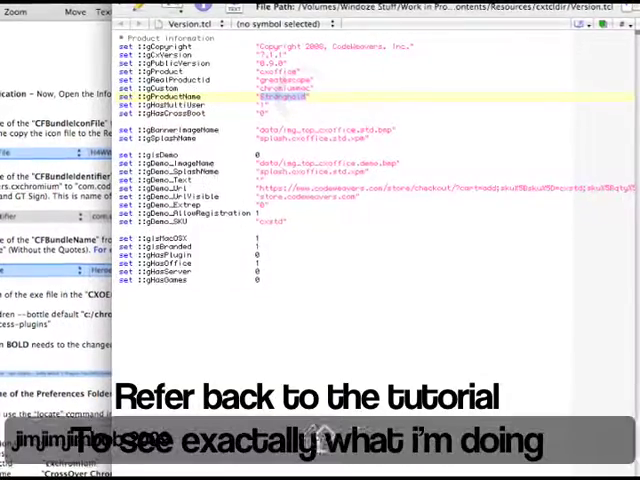
- Replace the cxgProductName value in version.txt with 'The Great Escape'
text(The Great Es)
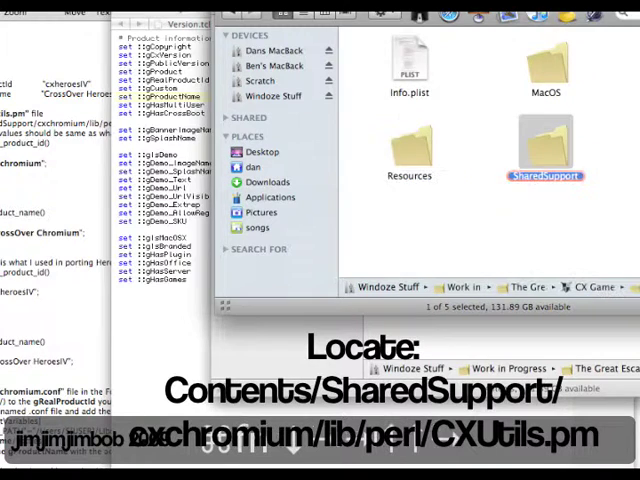
- Browse SharedSupport/cxchromium/lib/perl and locate CXUtils.pm by typing 'cxu'
double_click(544, 144)
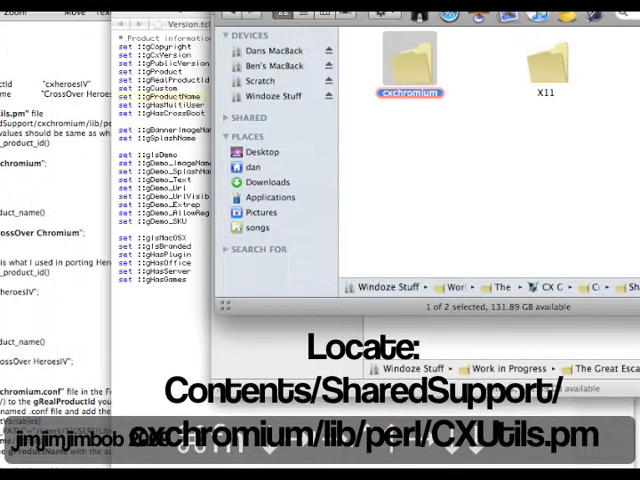
double_click(408, 60)
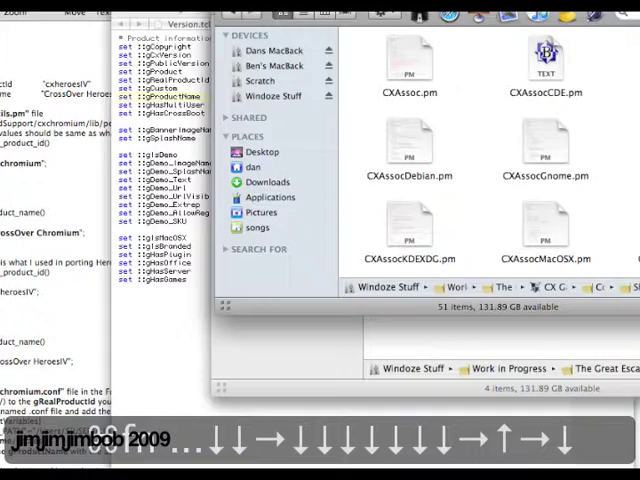
text(cxu)
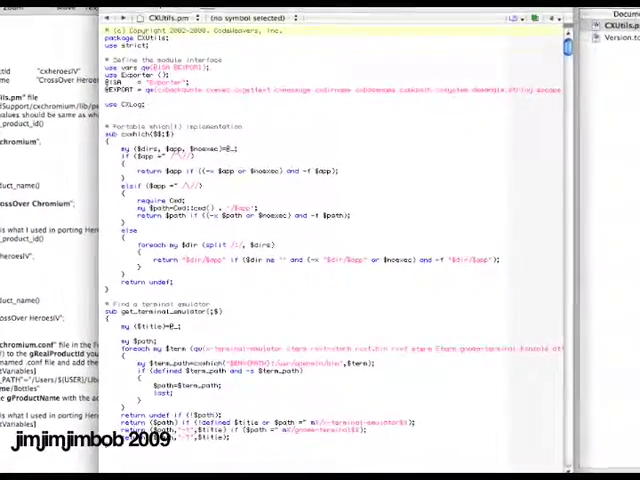
- Make get_real_product_id in CXUtils.pm return 'greatescape'
scroll(down, 3)
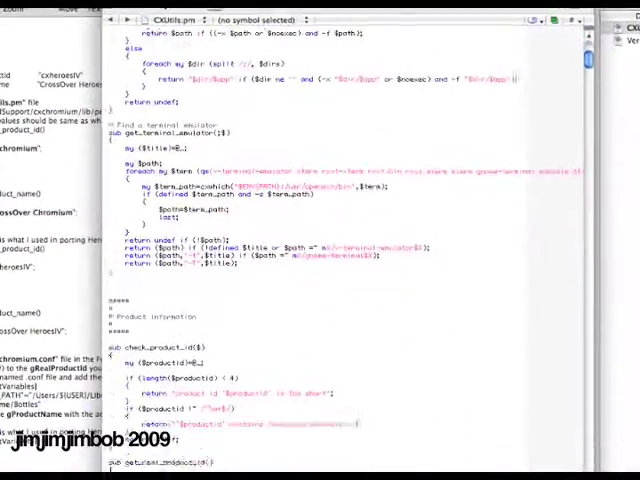
scroll(down, 3)
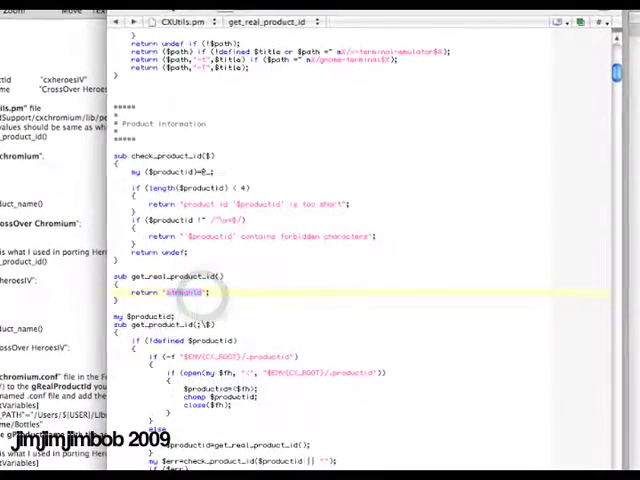
text(greate)
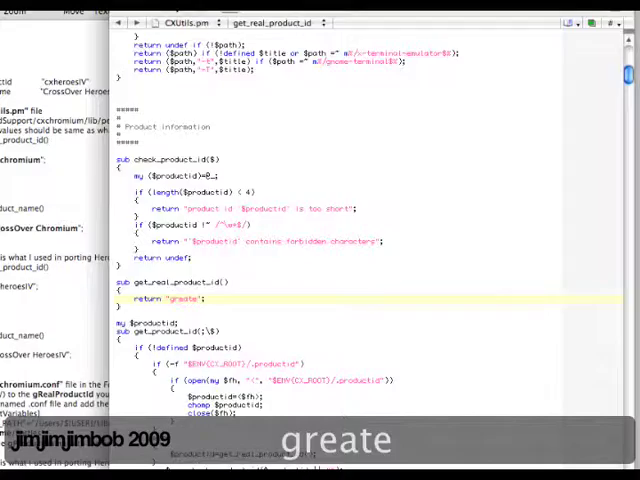
text(scape)
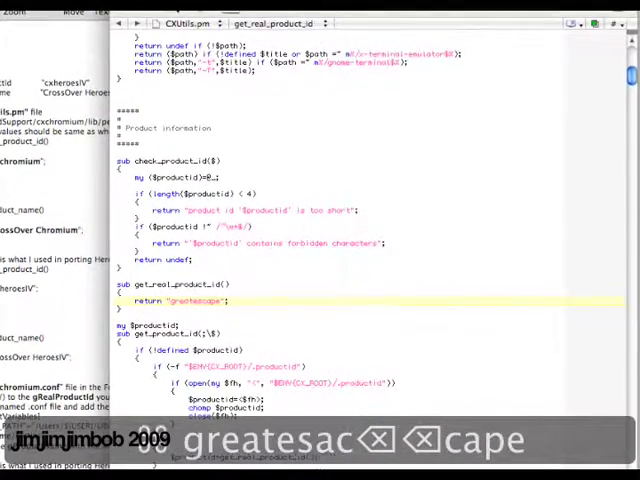
- Make get_product_name return 'The Great Escape' in place of the old name
scroll(down, 3)
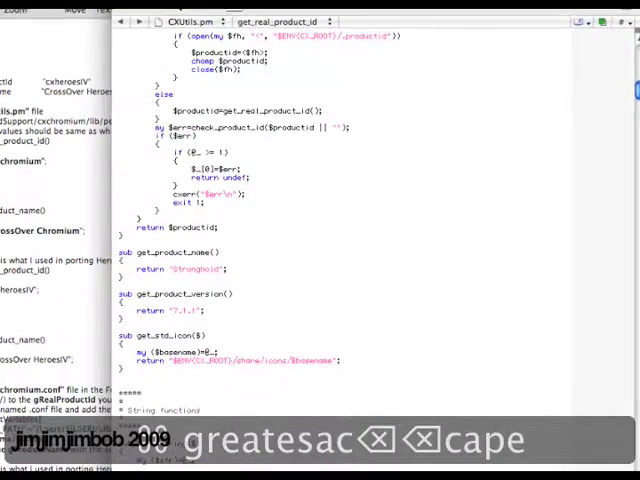
click(200, 270)
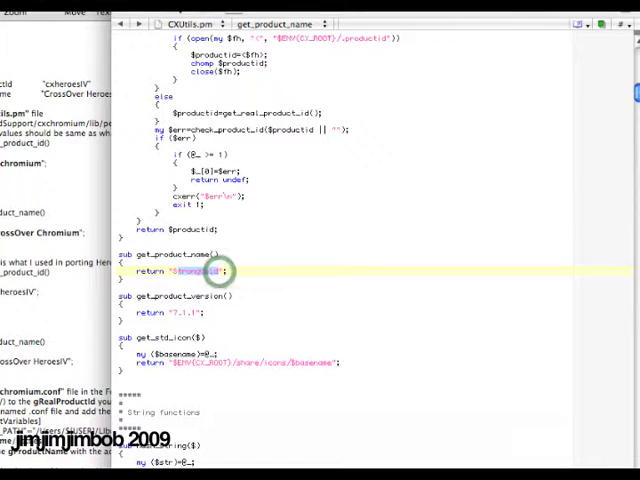
text(the Great E)
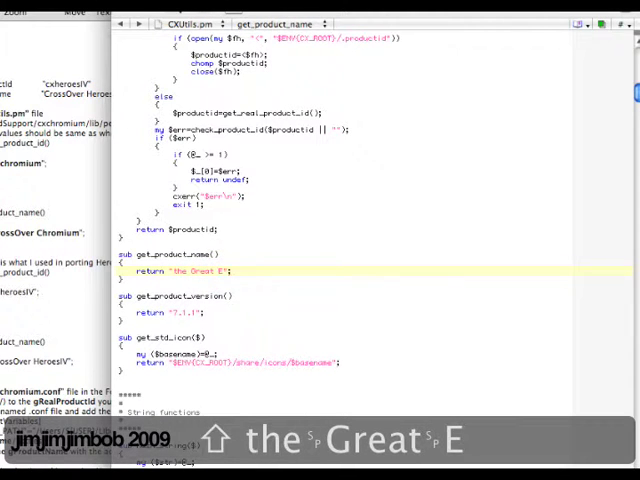
text(scape)
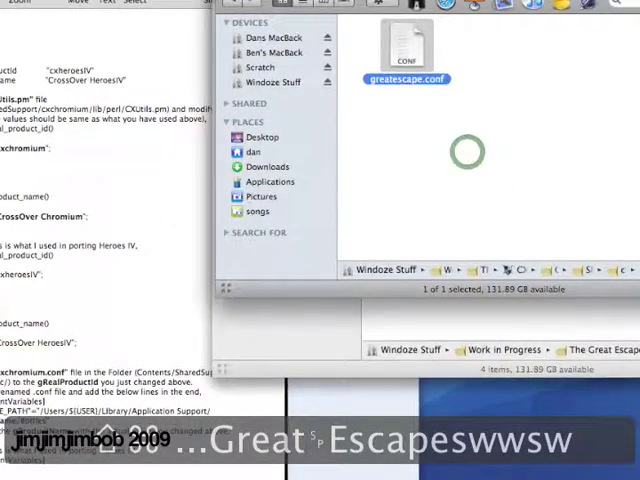
- Bring up Finder's context menu on CX Games Wrapper to reopen it
right_click(430, 36)
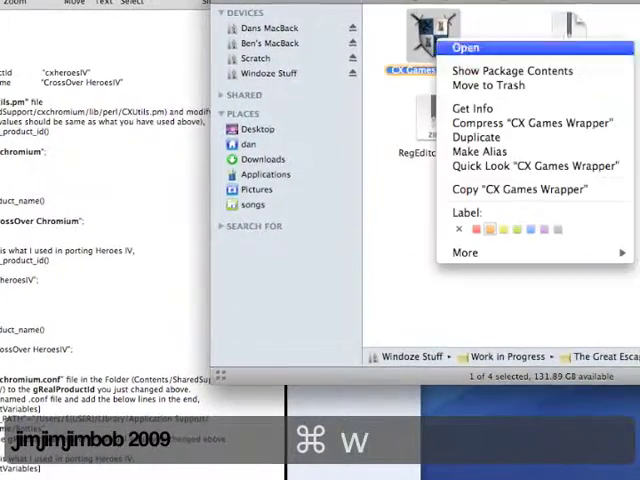